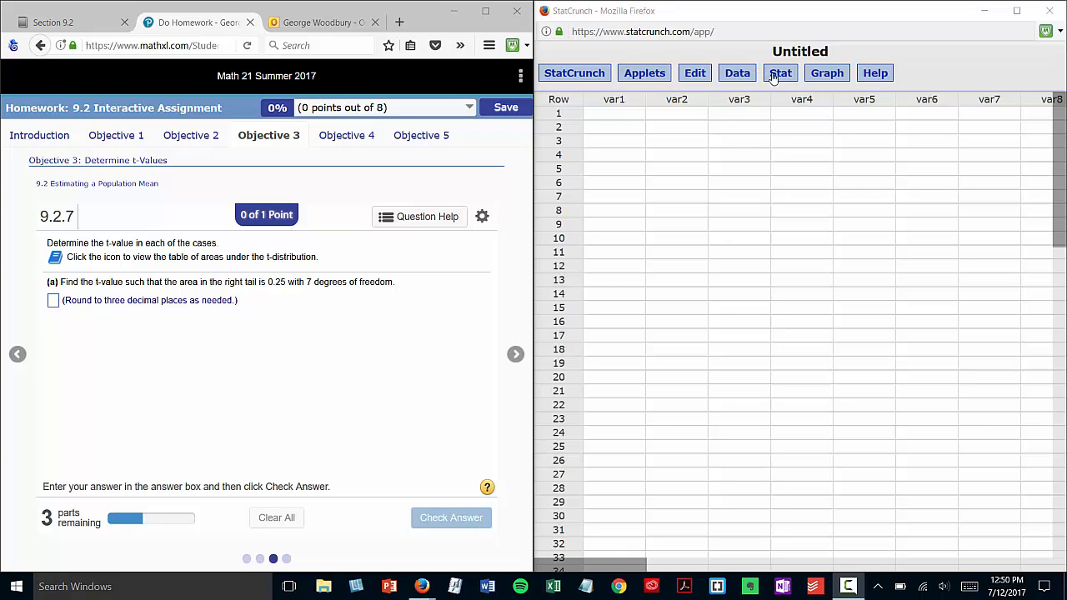
Step: Compute the t-value for right-tail area 0.25 with 7 df in the T calculator (≈0.711)
click(781, 73)
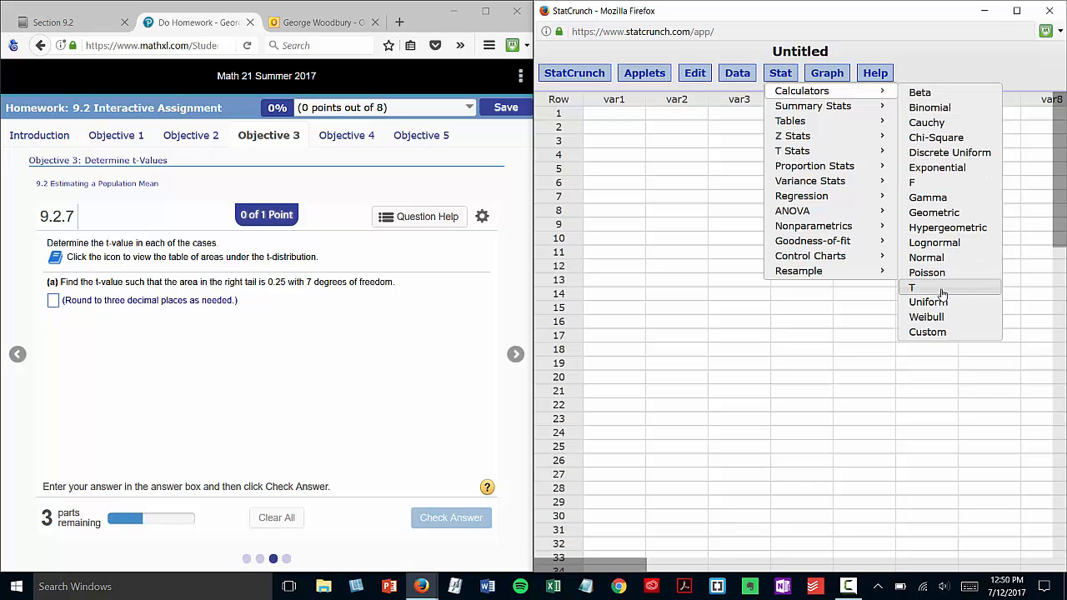
click(910, 287)
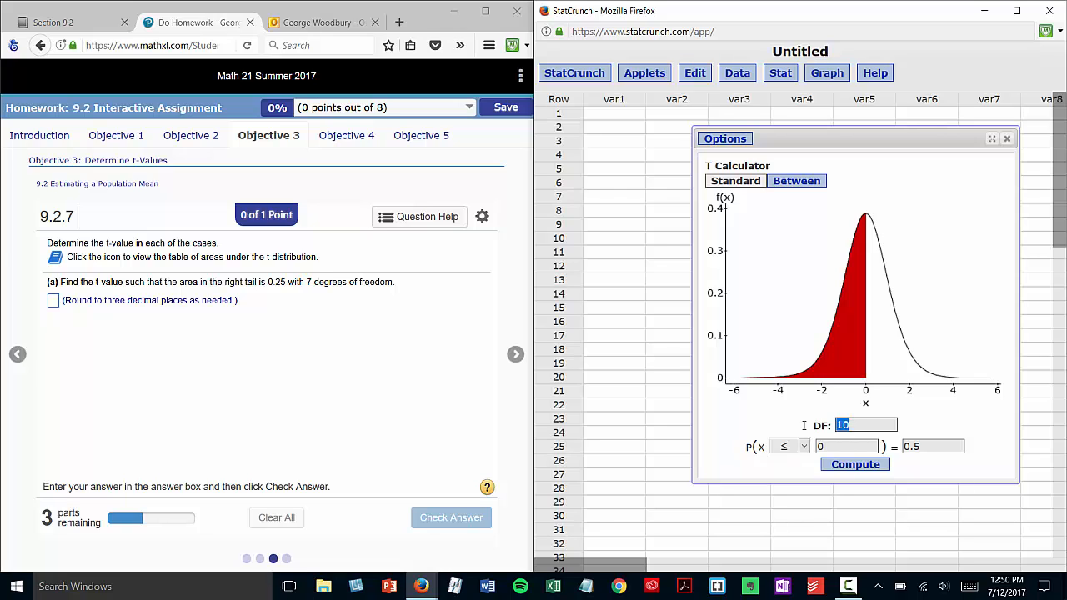
text(7)
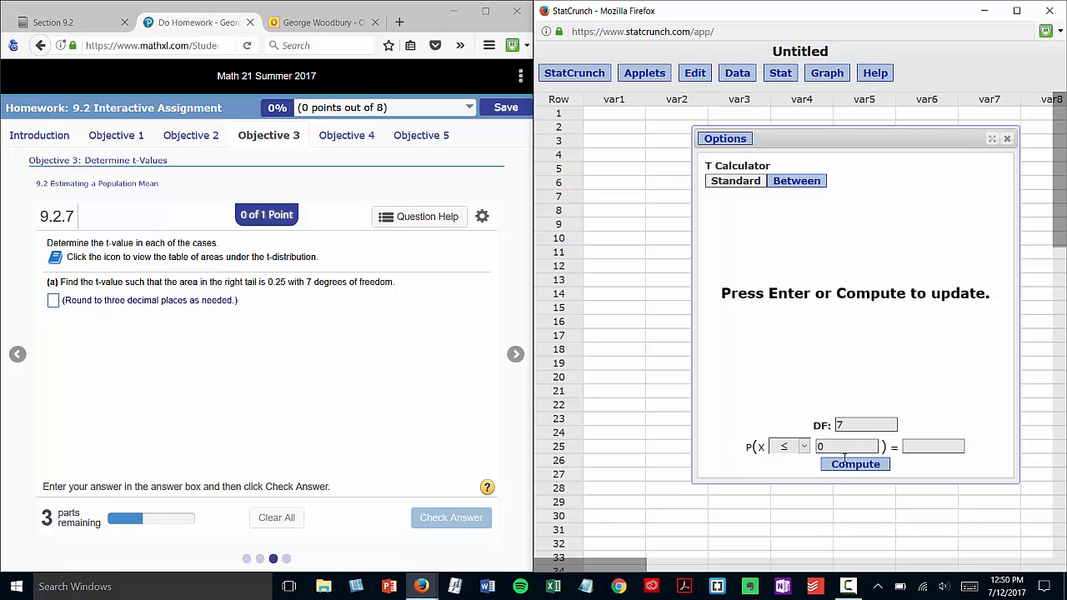
click(787, 446)
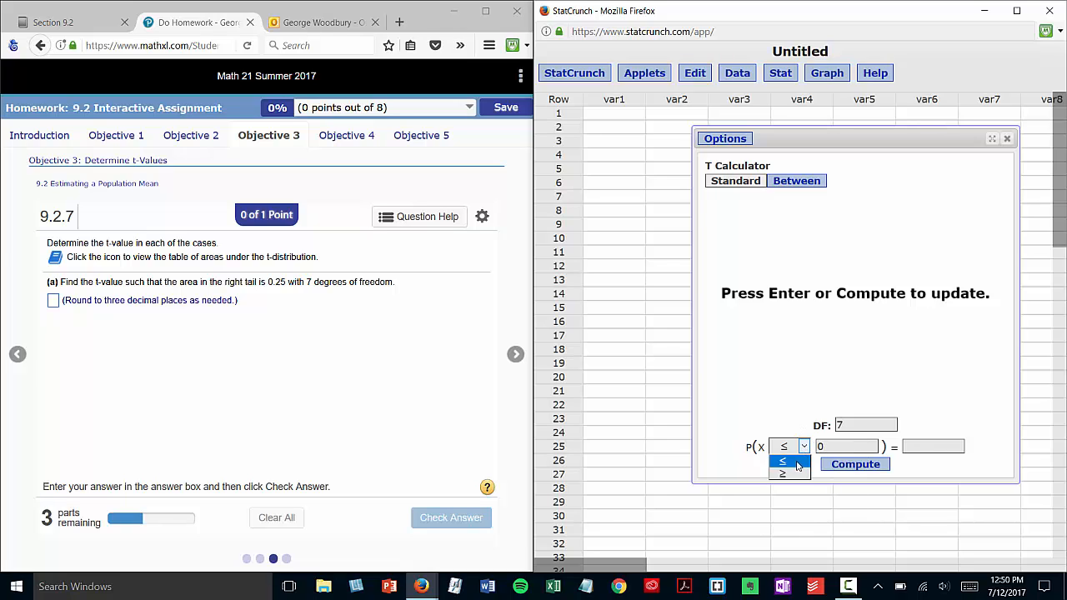
click(784, 474)
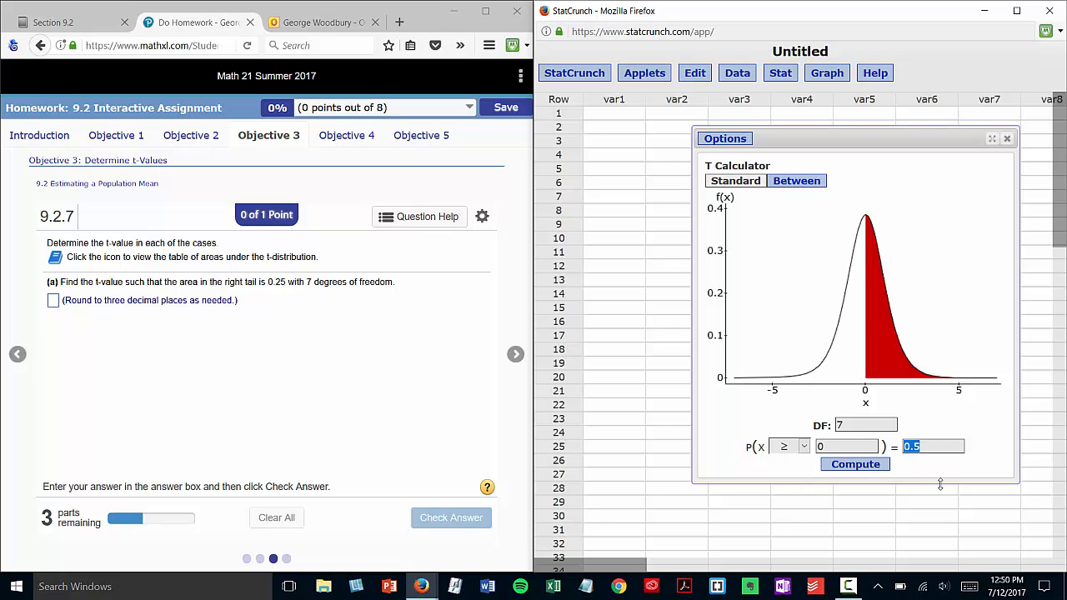
text(.2)
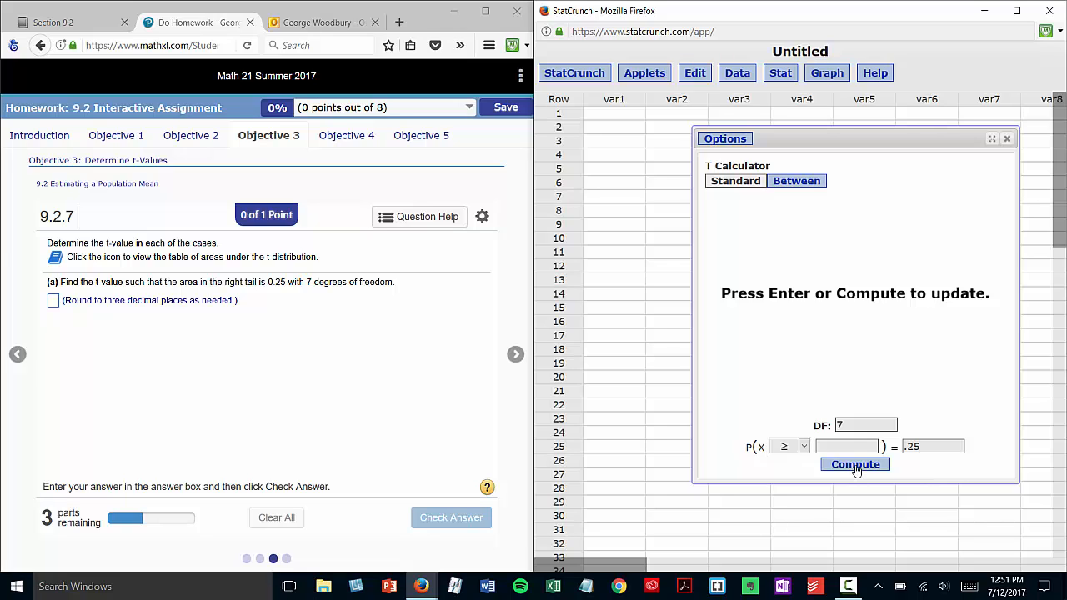
click(854, 463)
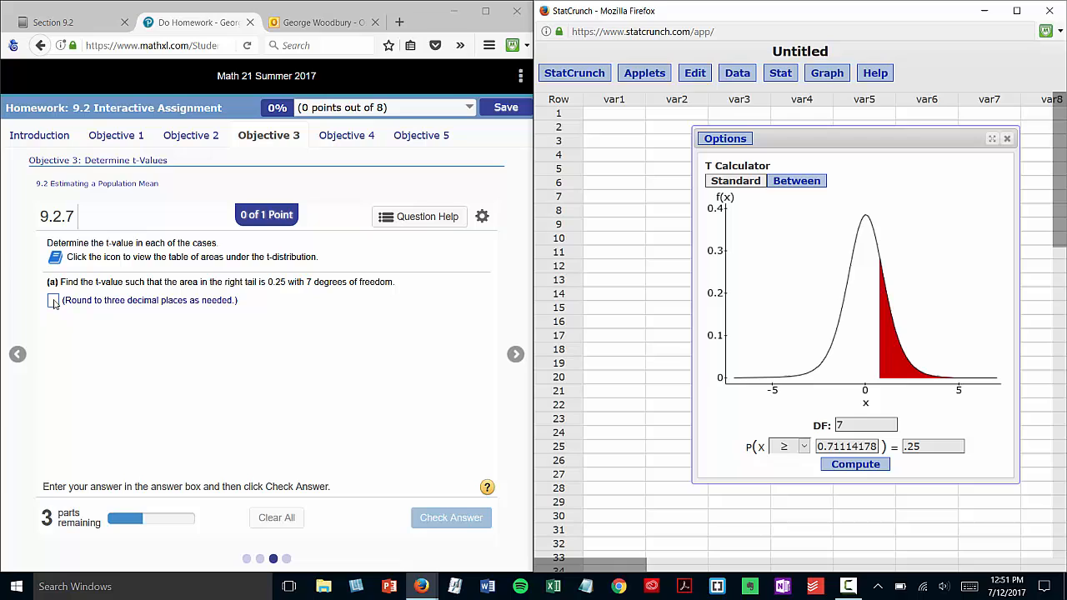
Step: Answer part (a) with .711 and confirm it is accepted as correct
click(50, 300)
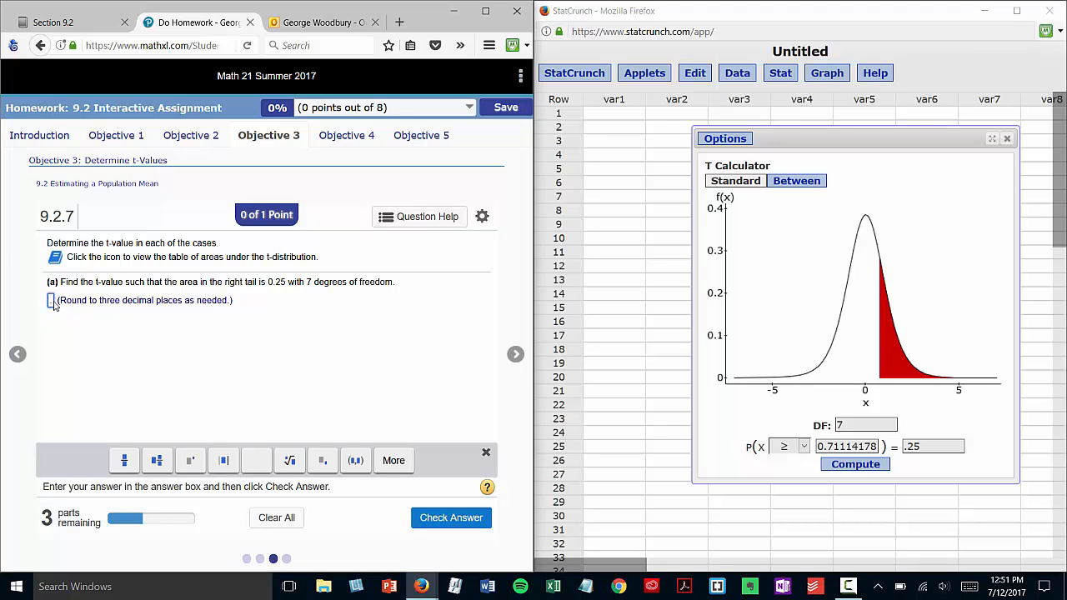
click(450, 517)
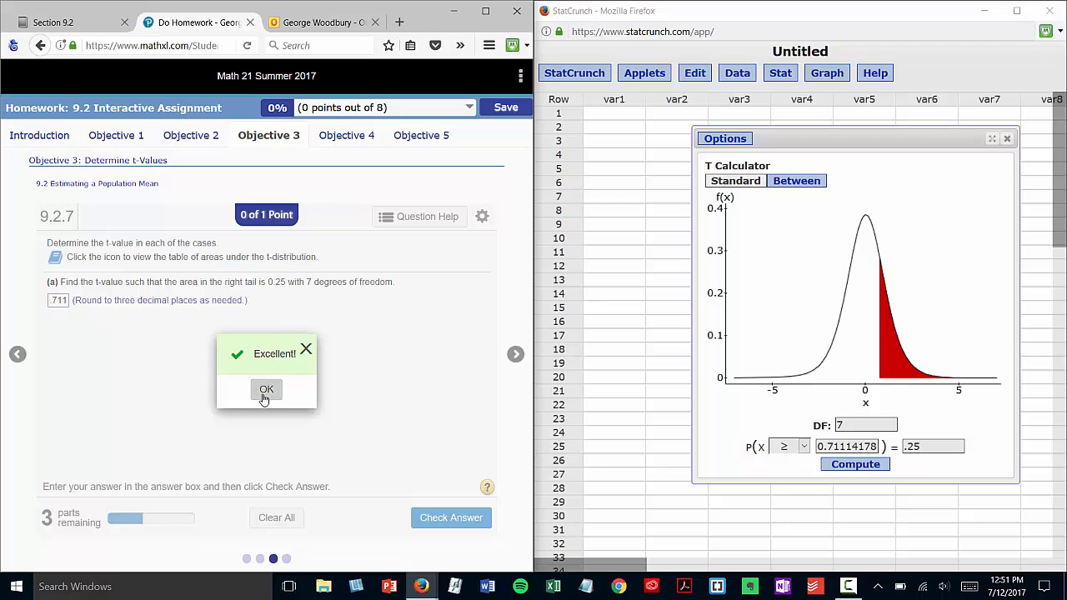
click(267, 390)
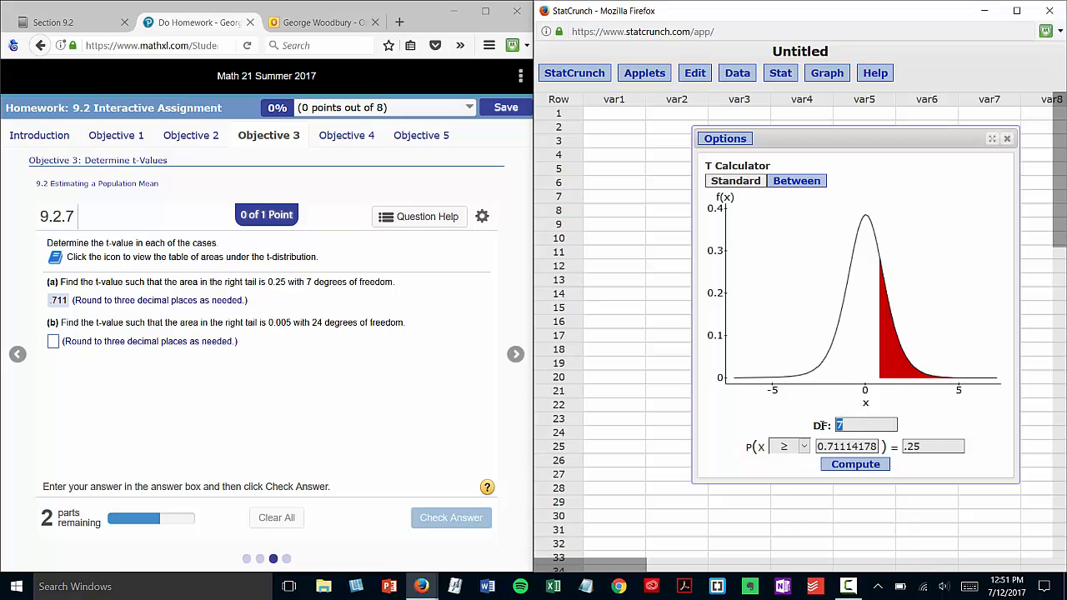
Step: Compute the t-value for right-tail area 0.005 with 24 df (≈2.797)
text(24)
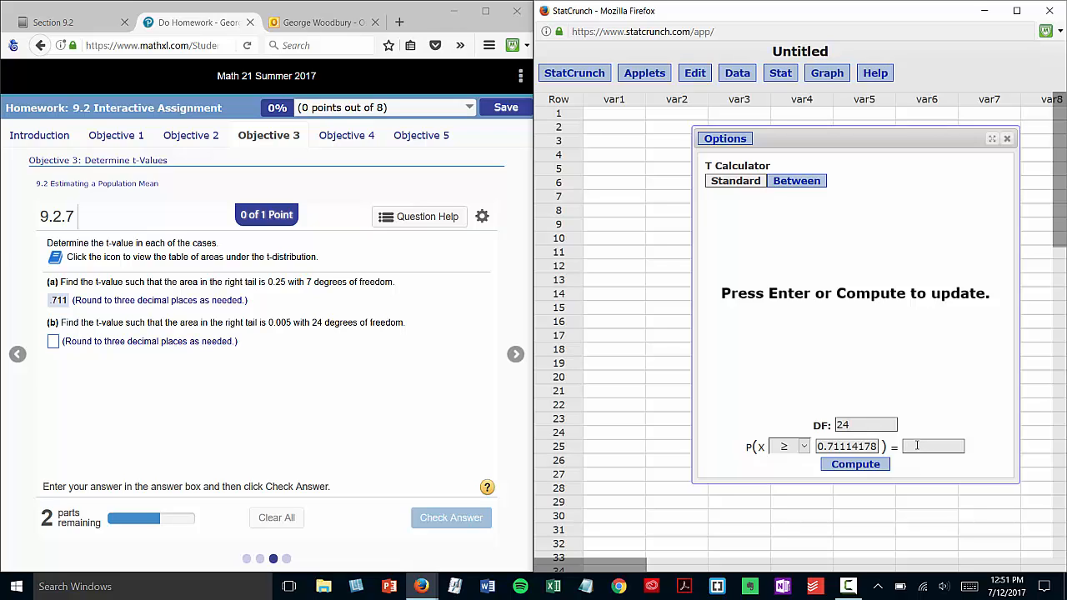
text(0.005)
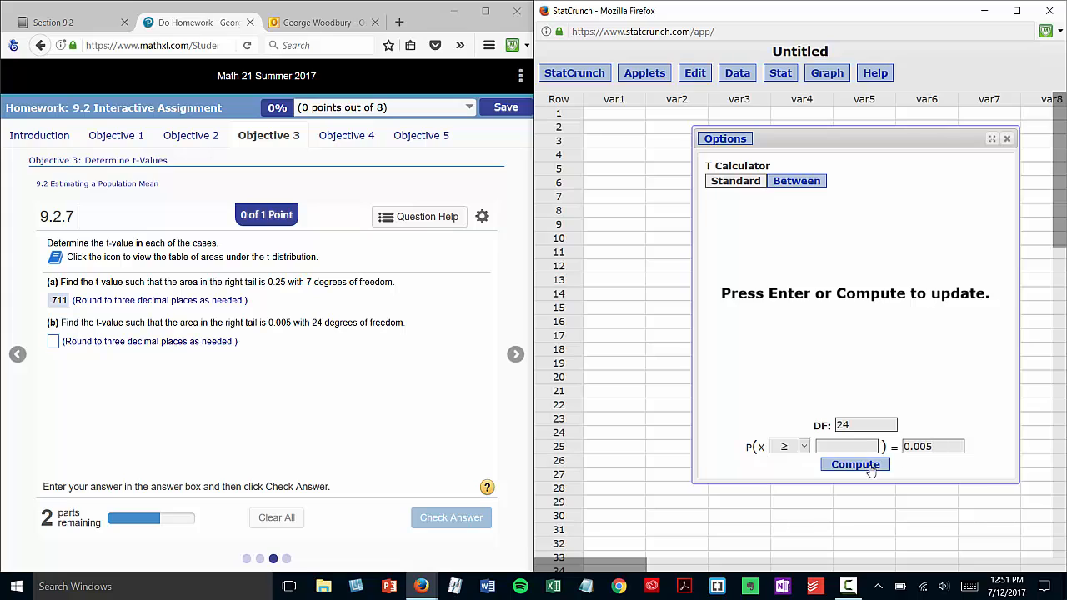
click(853, 463)
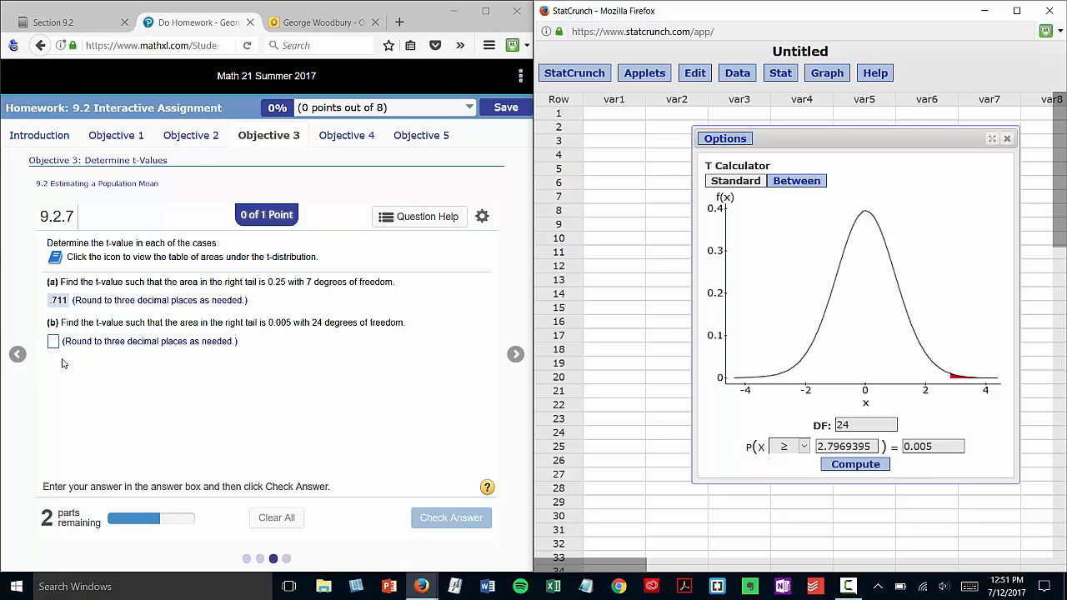
Step: Answer part (b) with 2.797 and confirm it is accepted as correct
click(53, 340)
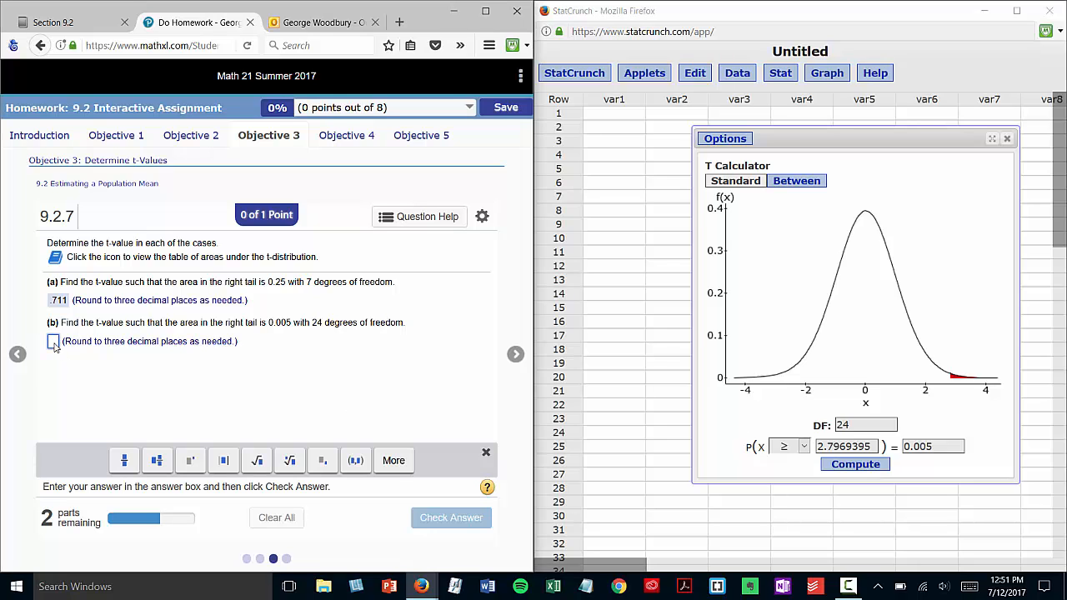
text(2.797)
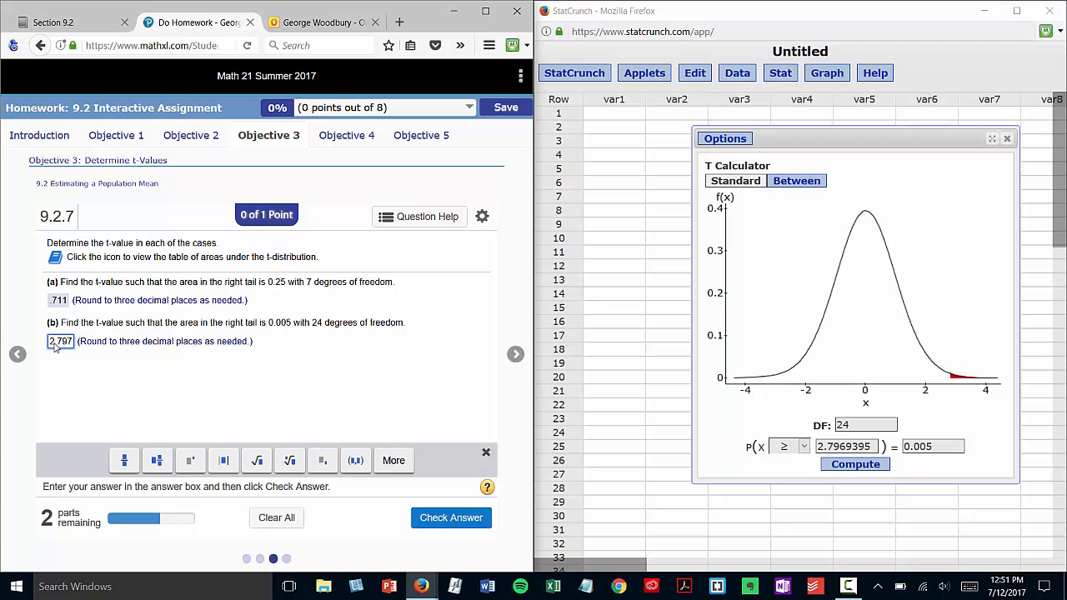
click(450, 517)
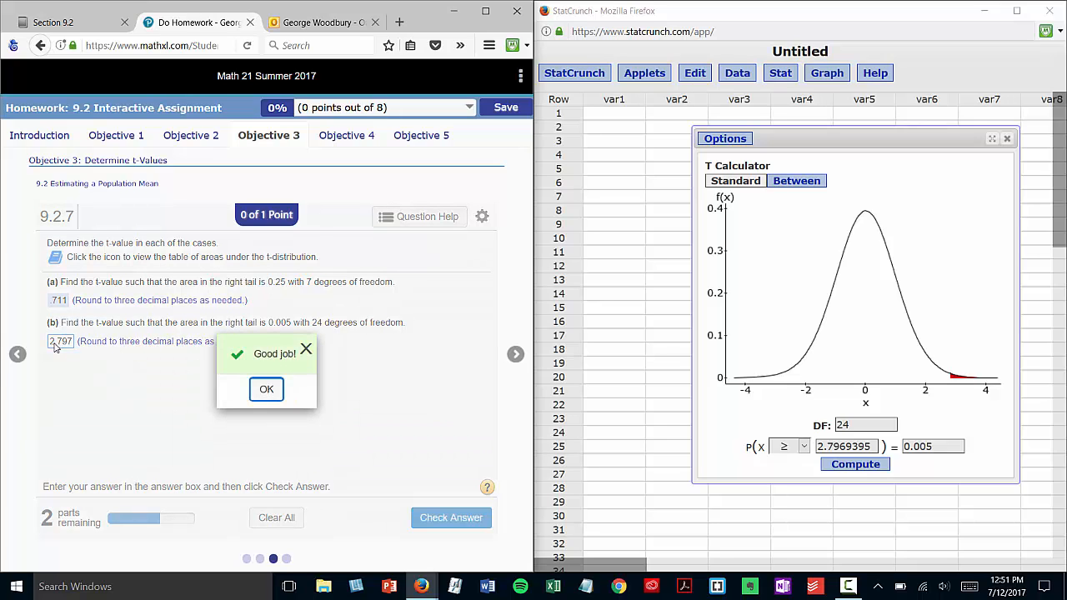
click(267, 390)
text(20)
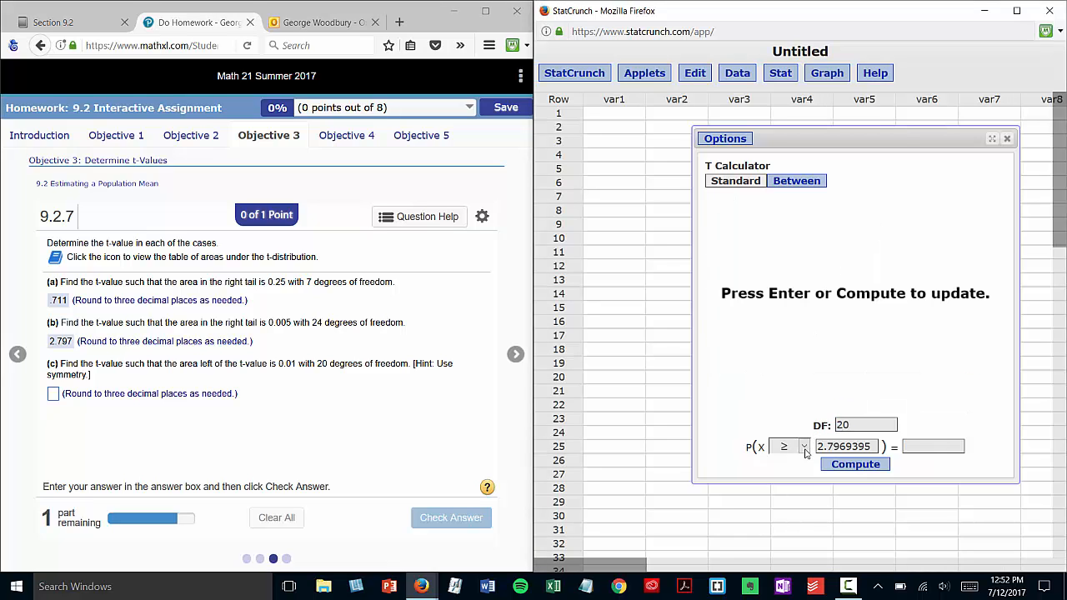
Step: Compute the t-value for left-tail area 0.01 with 20 df (≈-2.528) and start part (c)'s answer
click(853, 463)
text(0.01)
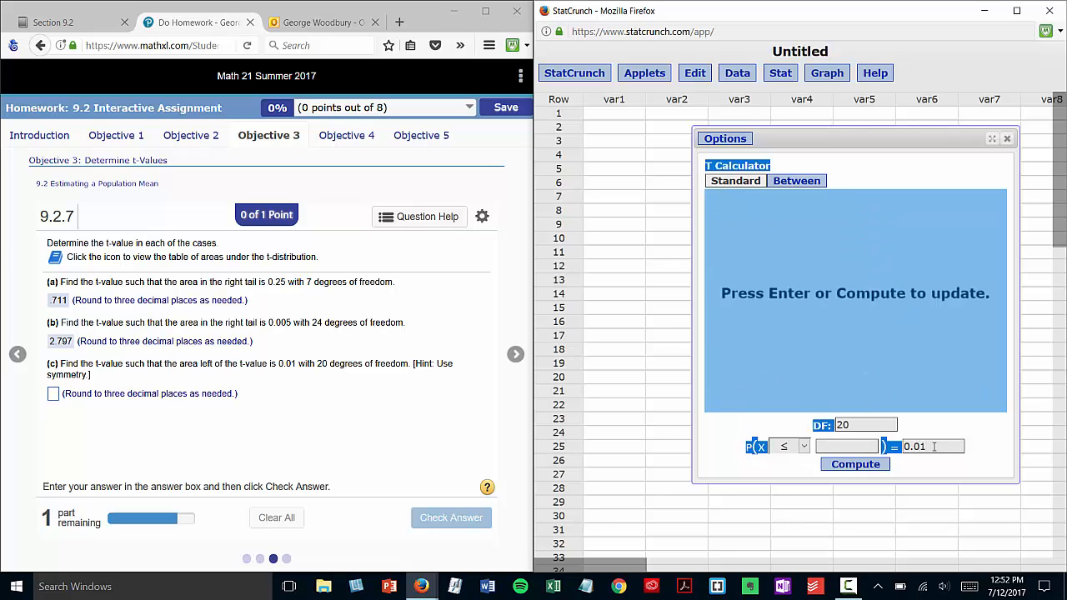
click(853, 464)
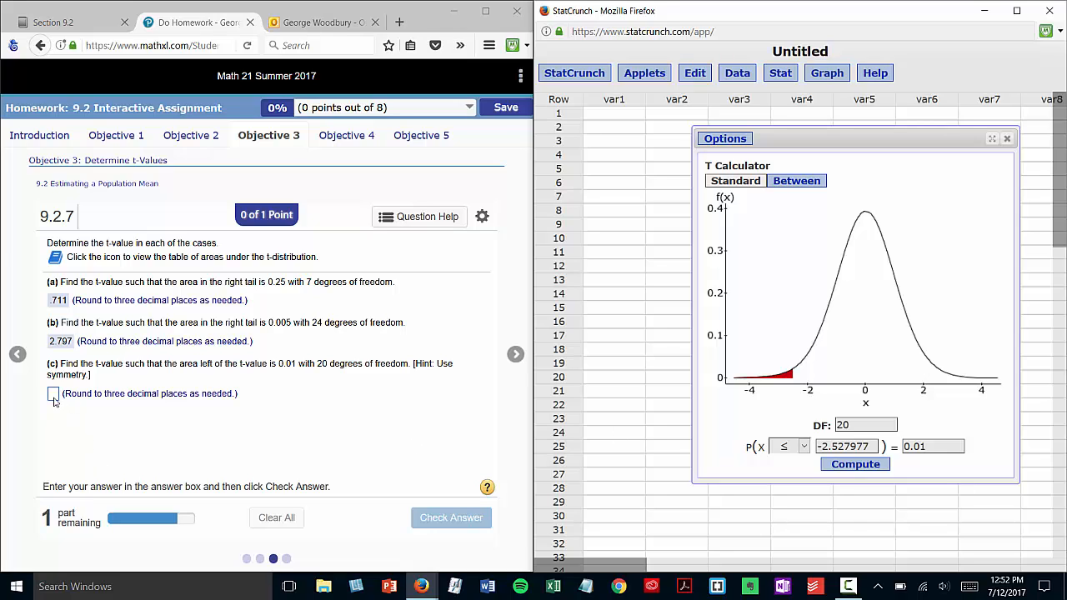
click(55, 393)
text(−2.528)
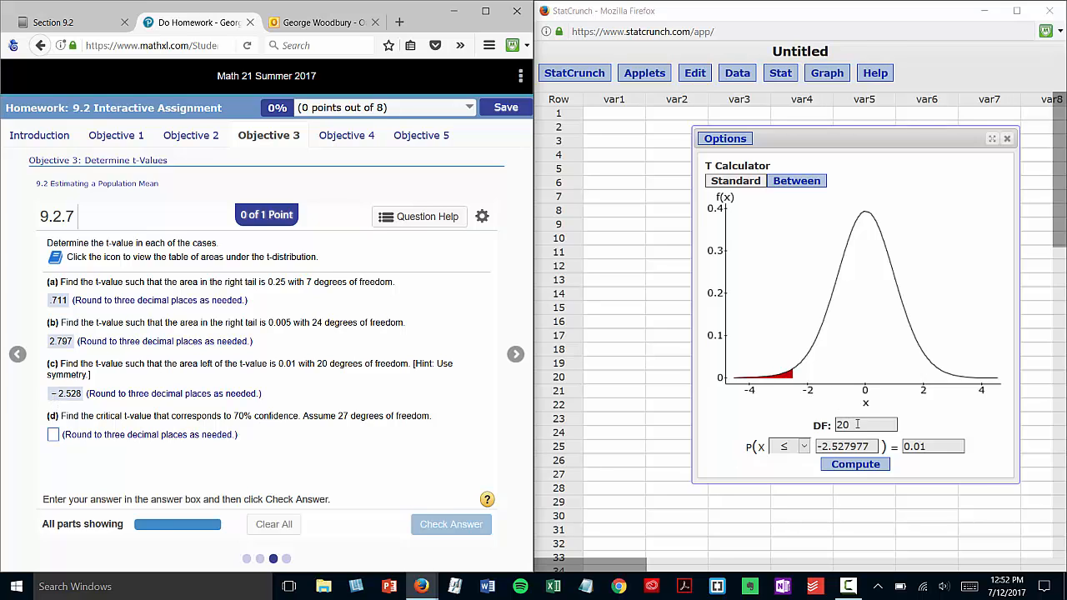
Step: Compute the t-value for right-tail area 0.15 with 27 df (≈1.057)
text(27)
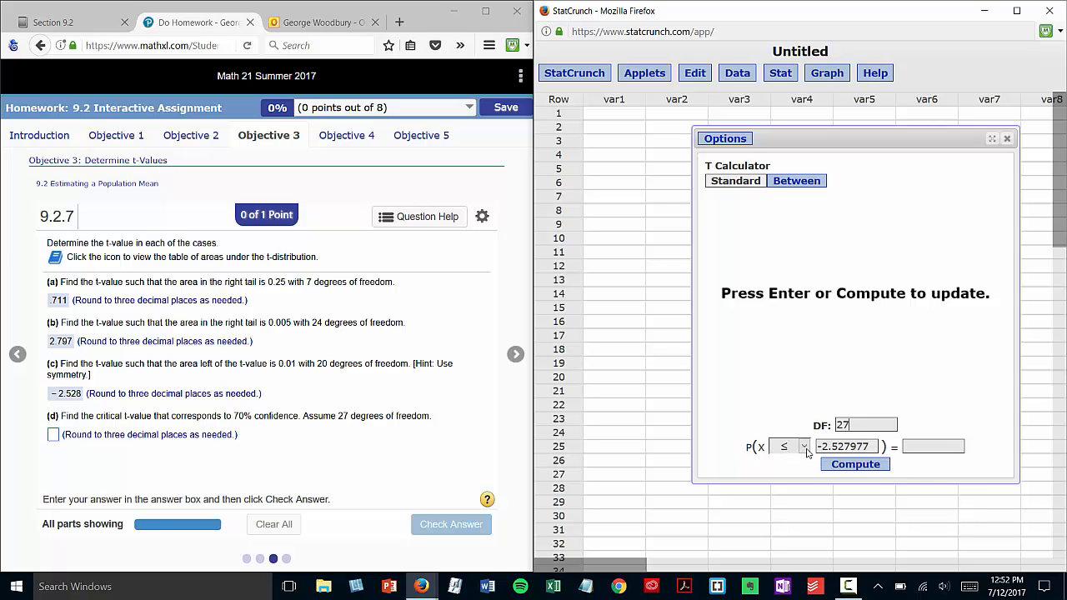
click(787, 447)
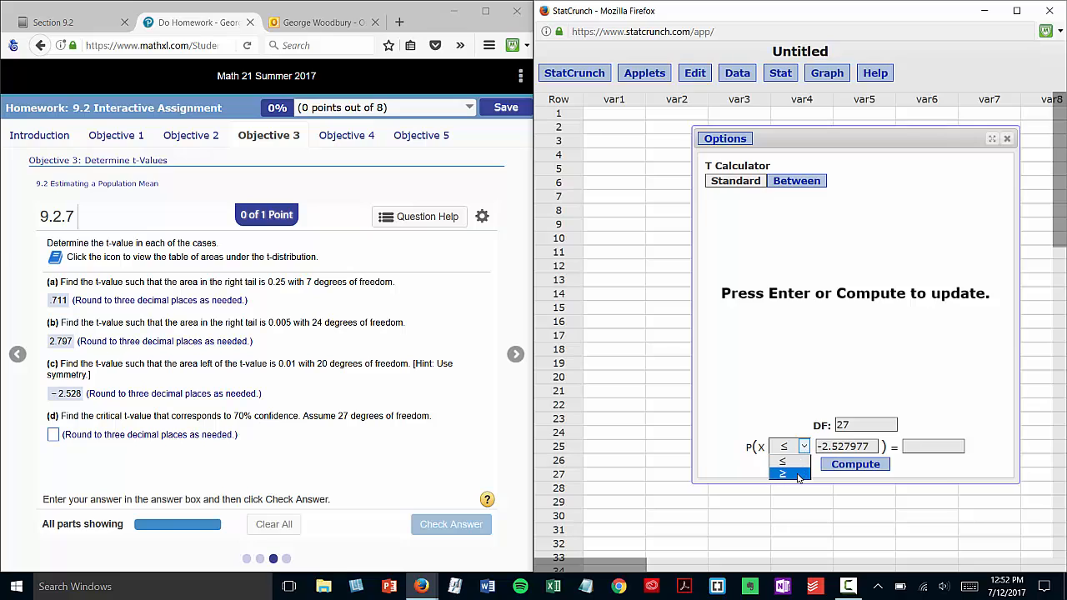
click(783, 473)
text(0.1)
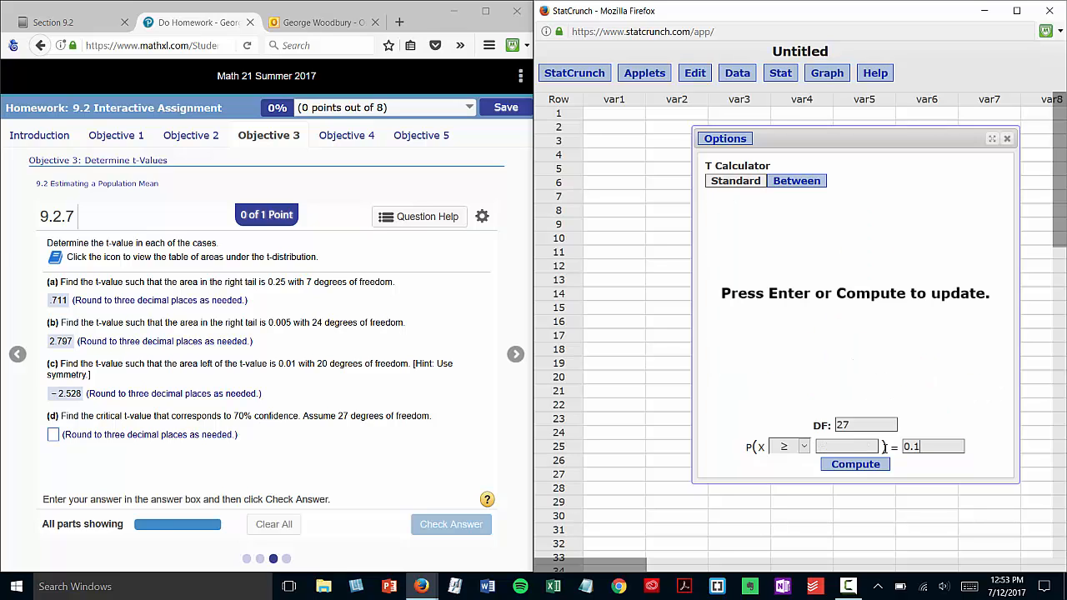
click(854, 463)
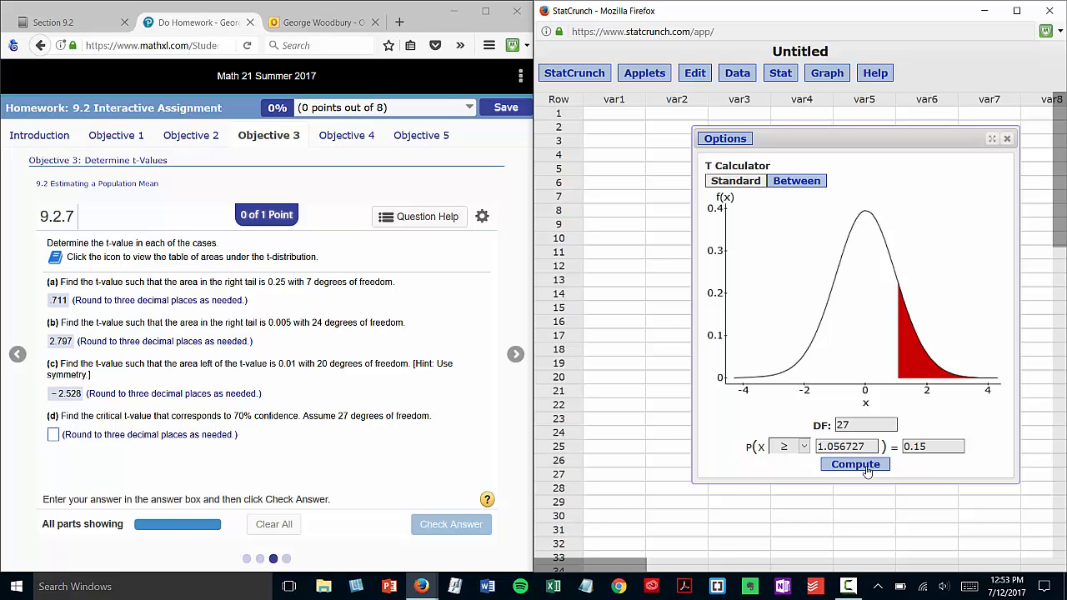
Step: Answer part (d) with 1.057 and submit it
click(54, 434)
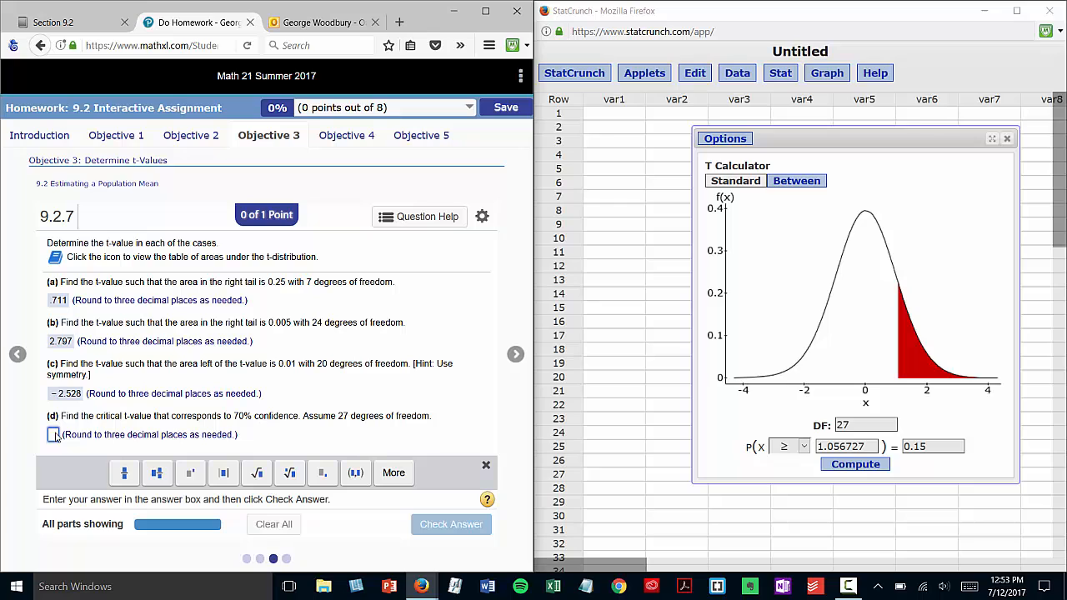
text(1.057)
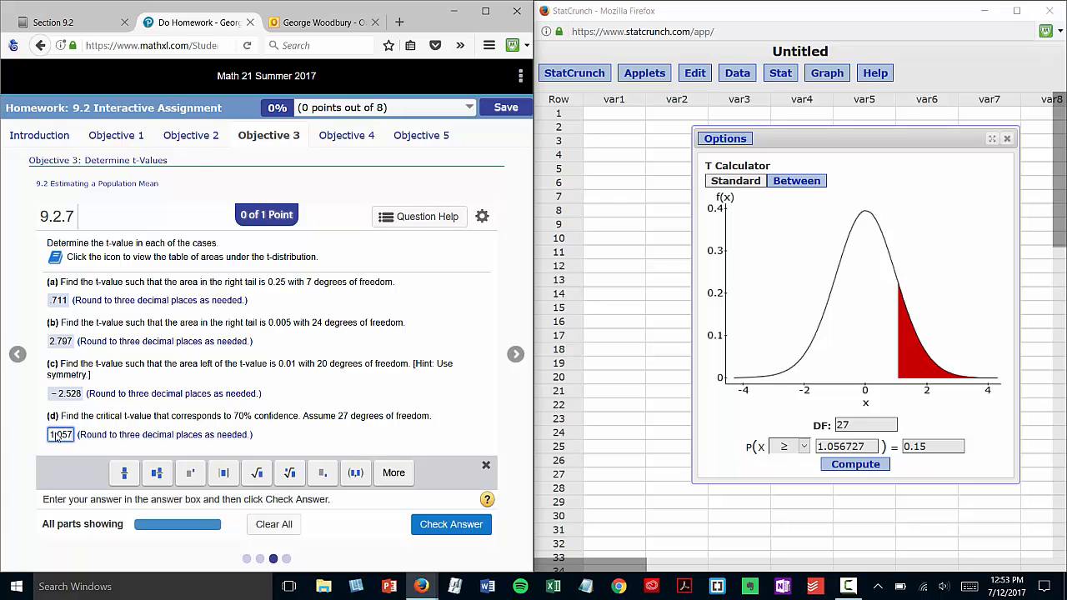
click(450, 524)
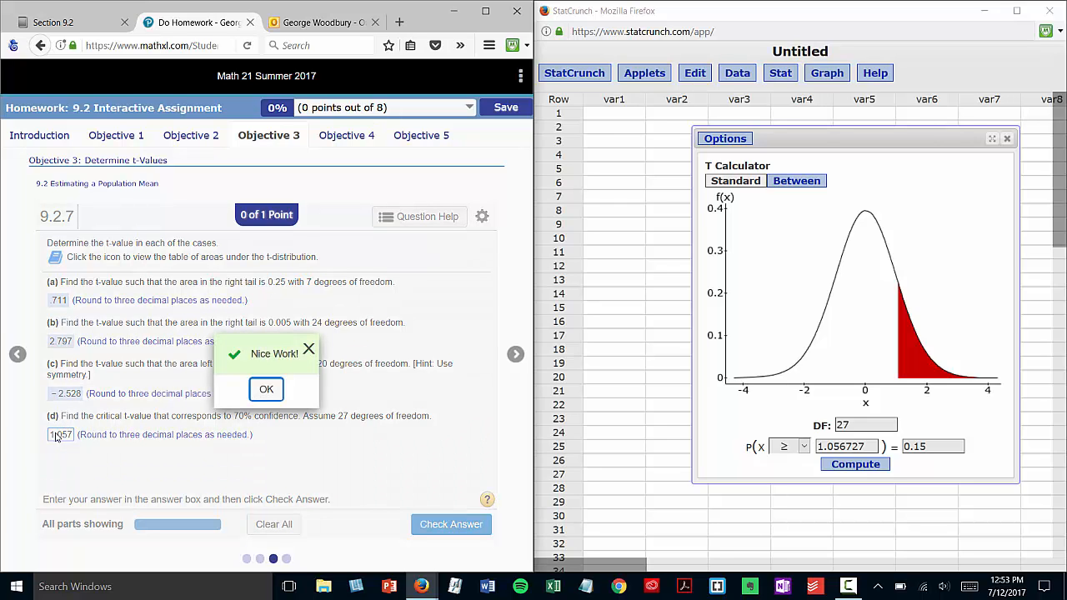